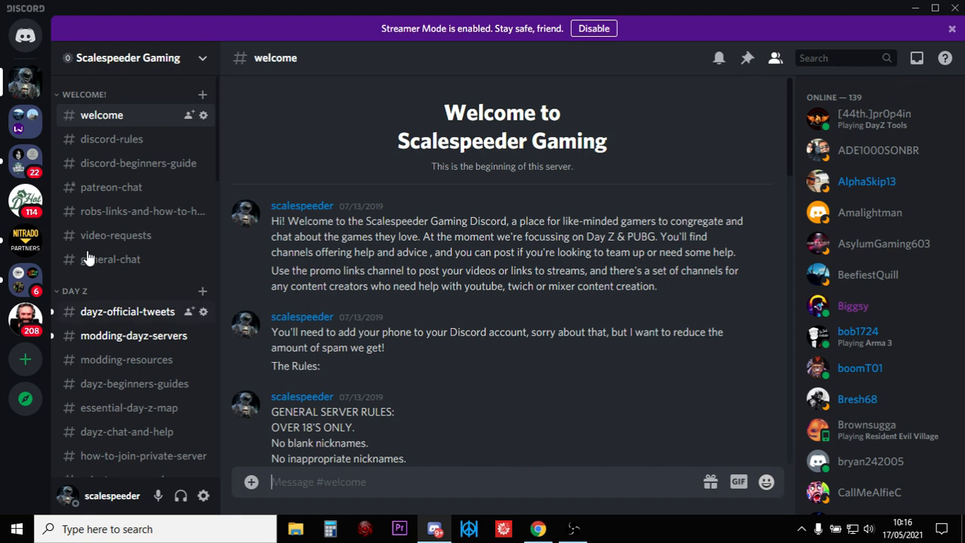
mouse_move(24, 83)
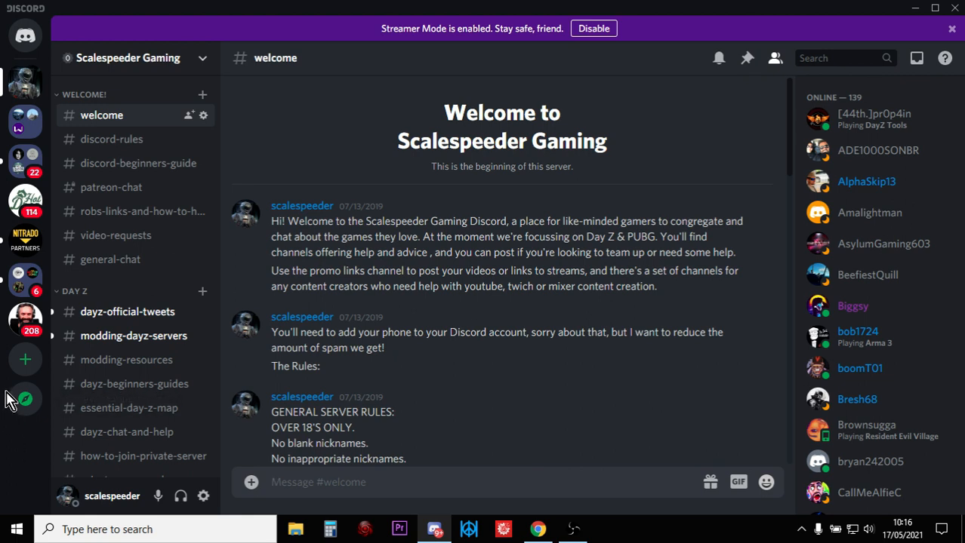
mouse_move(25, 346)
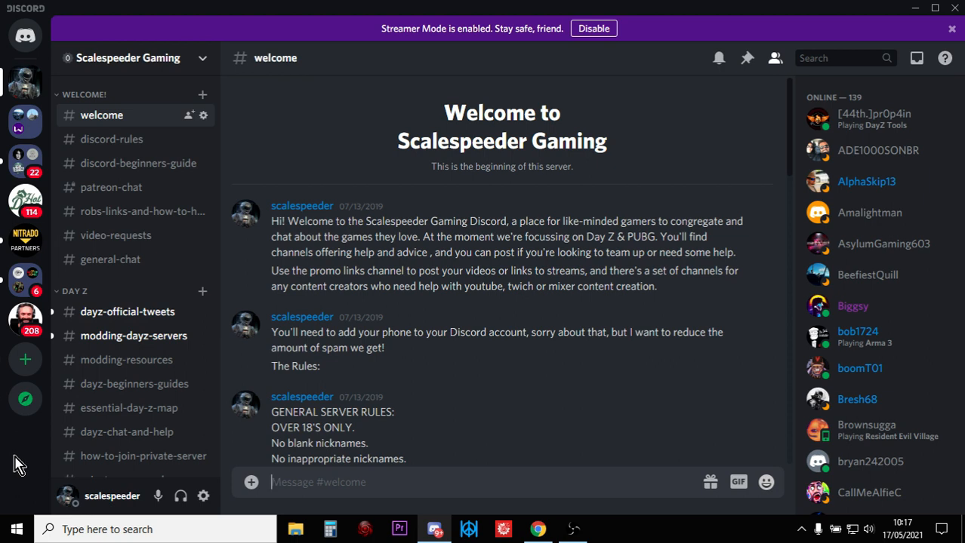
mouse_move(24, 200)
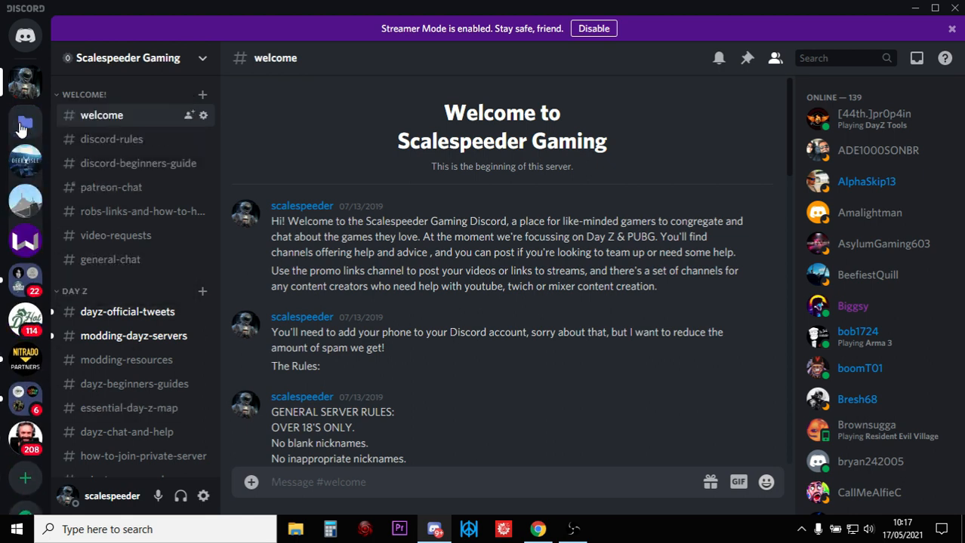
mouse_move(25, 160)
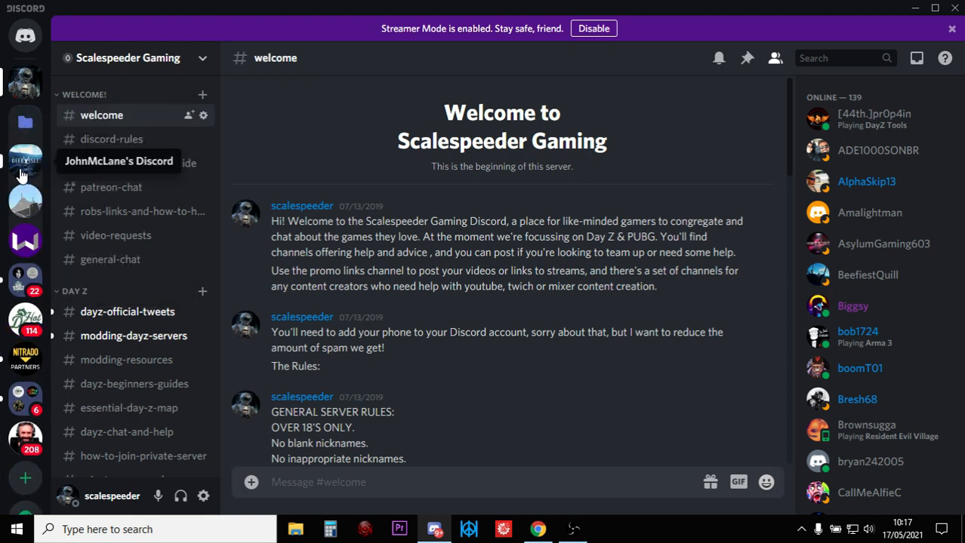
mouse_move(24, 241)
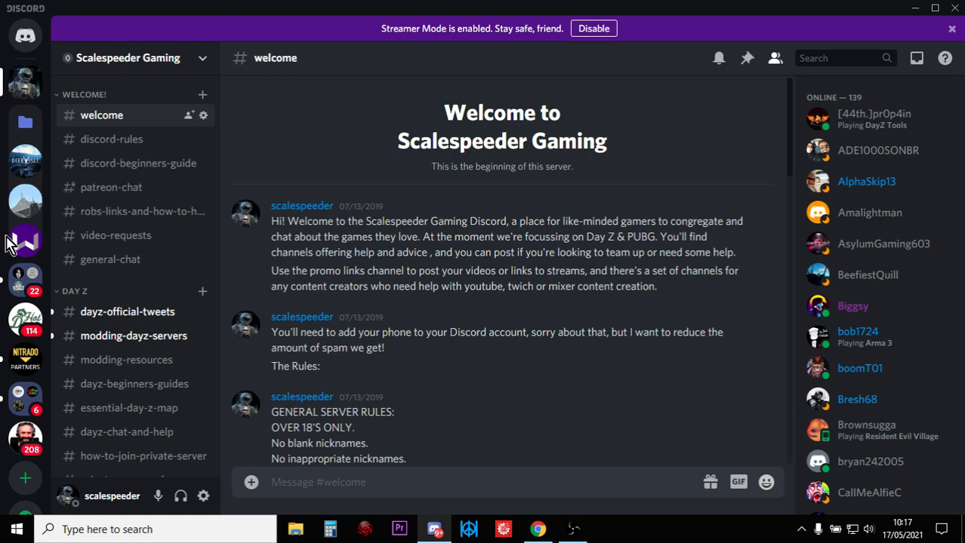
mouse_move(24, 124)
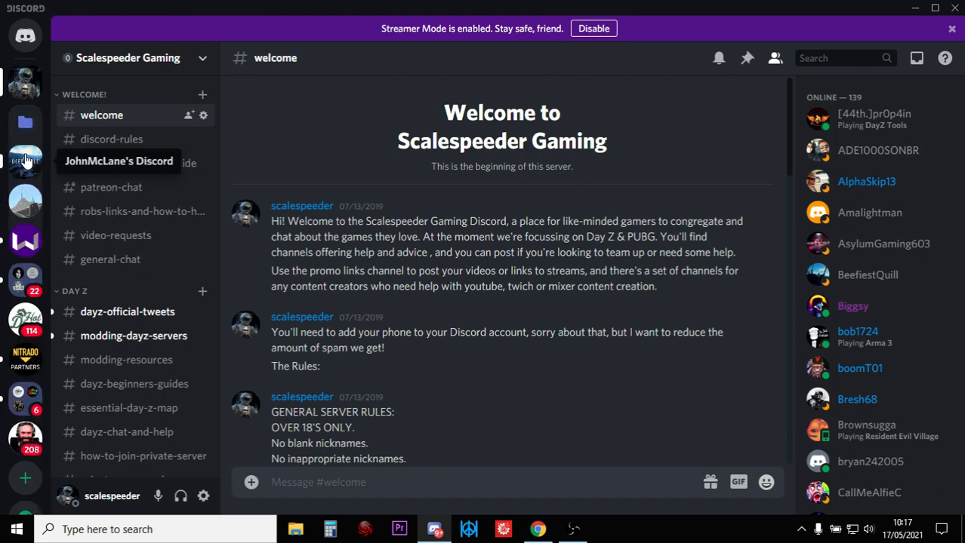
- Expand the survival server folder holding iZurvive Official, then return to Scalespeeder Gaming
click(24, 81)
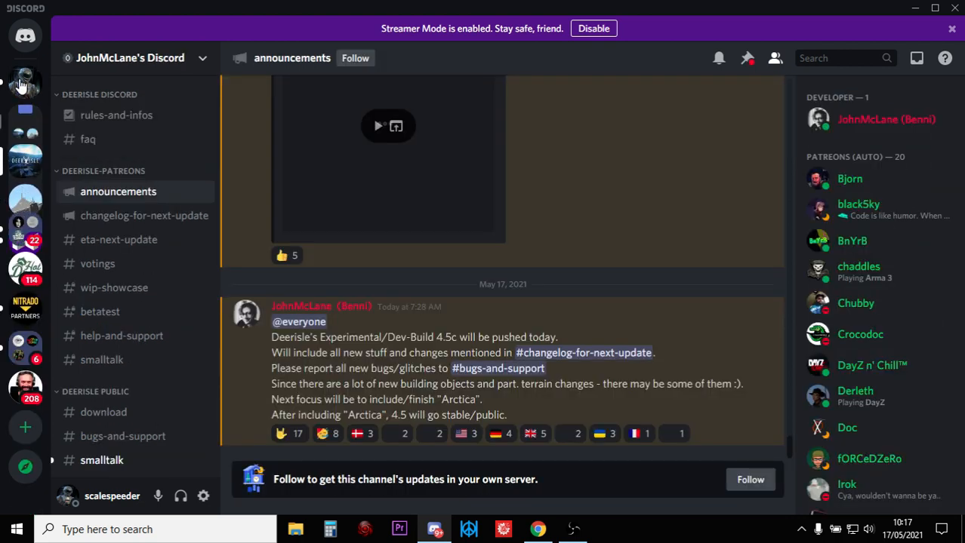
click(24, 83)
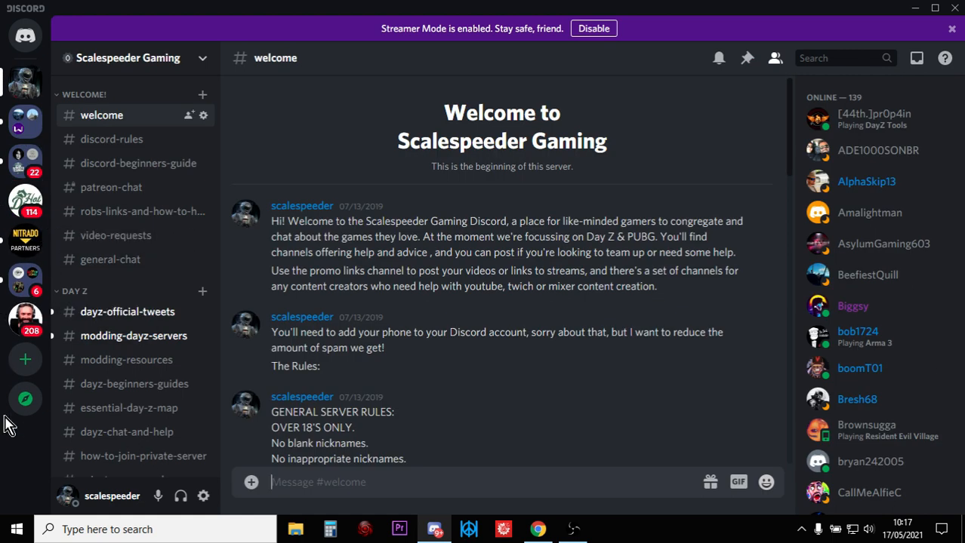
mouse_move(24, 320)
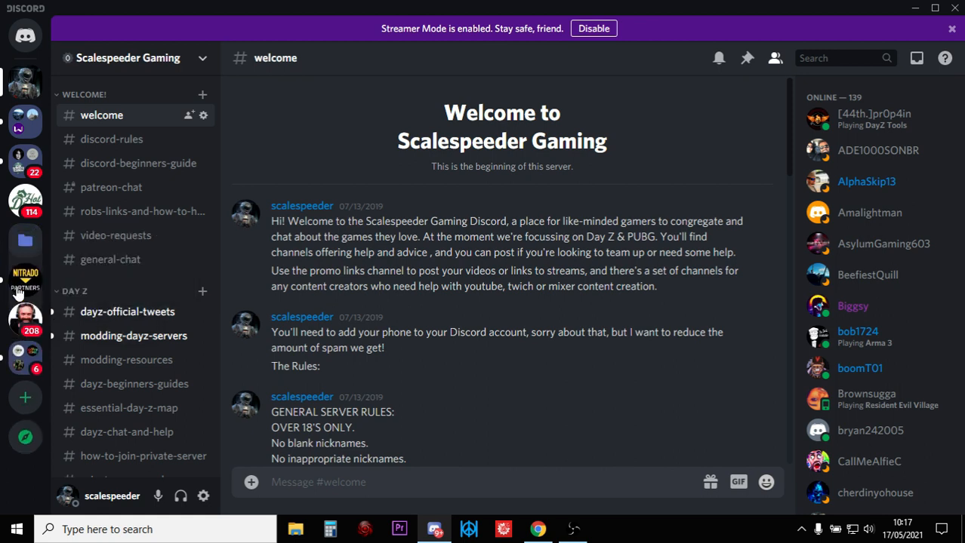
mouse_move(24, 274)
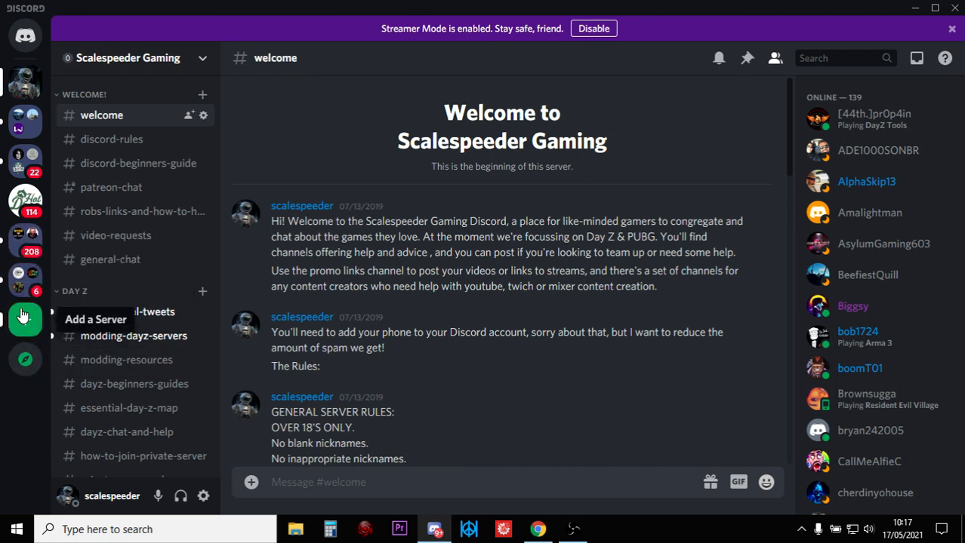
mouse_move(24, 359)
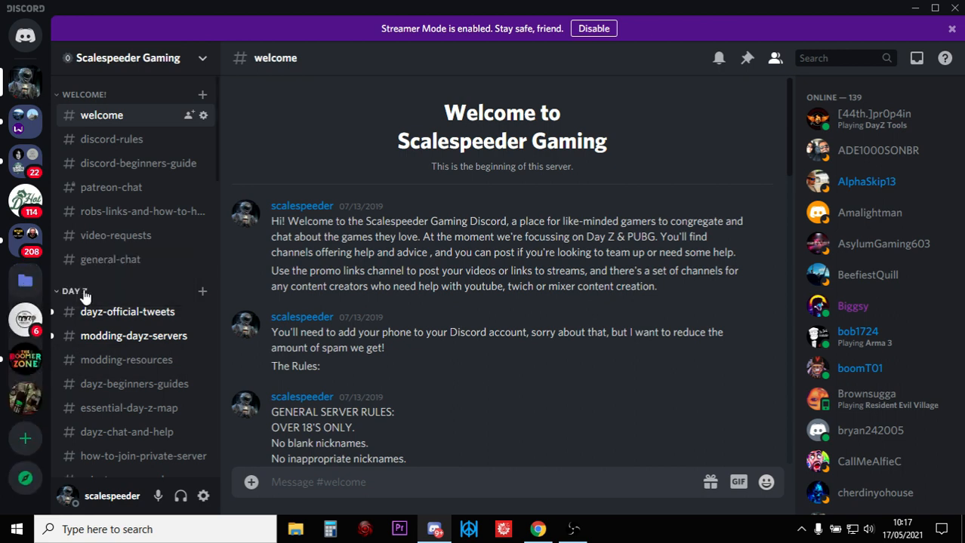
mouse_move(24, 399)
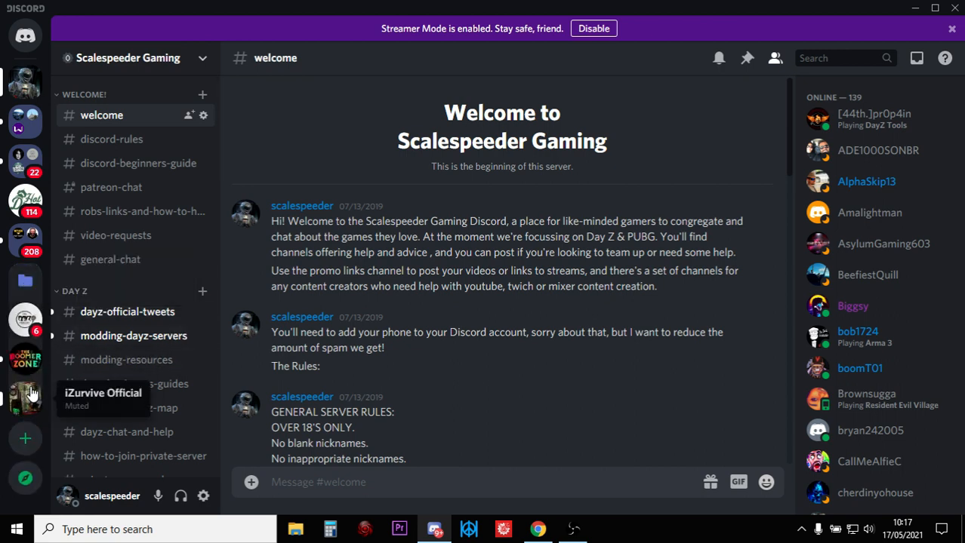
mouse_move(25, 320)
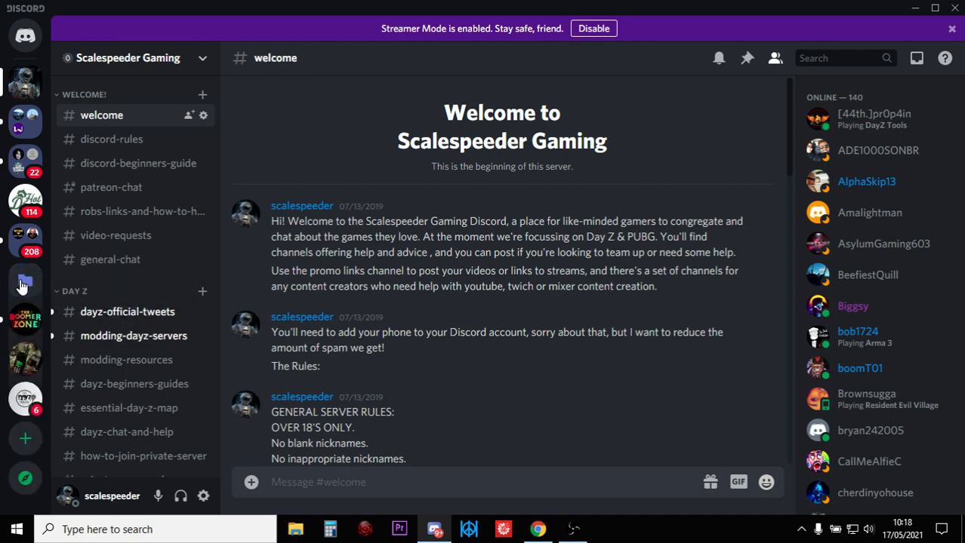
mouse_move(25, 359)
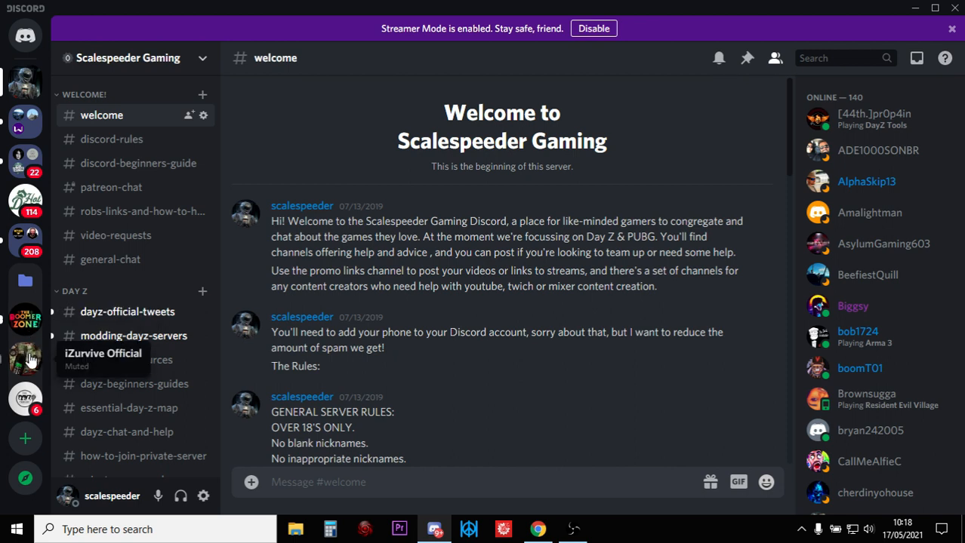
mouse_move(25, 399)
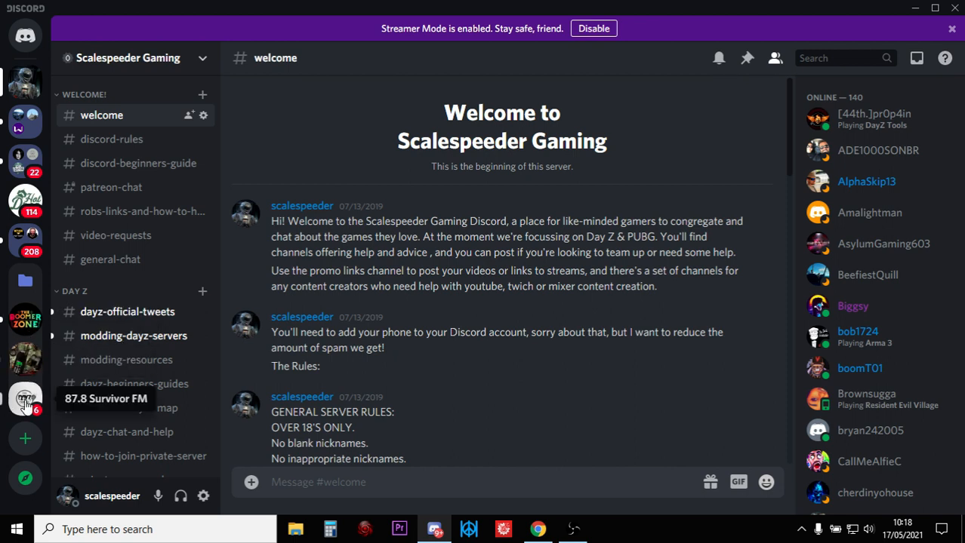
mouse_move(24, 284)
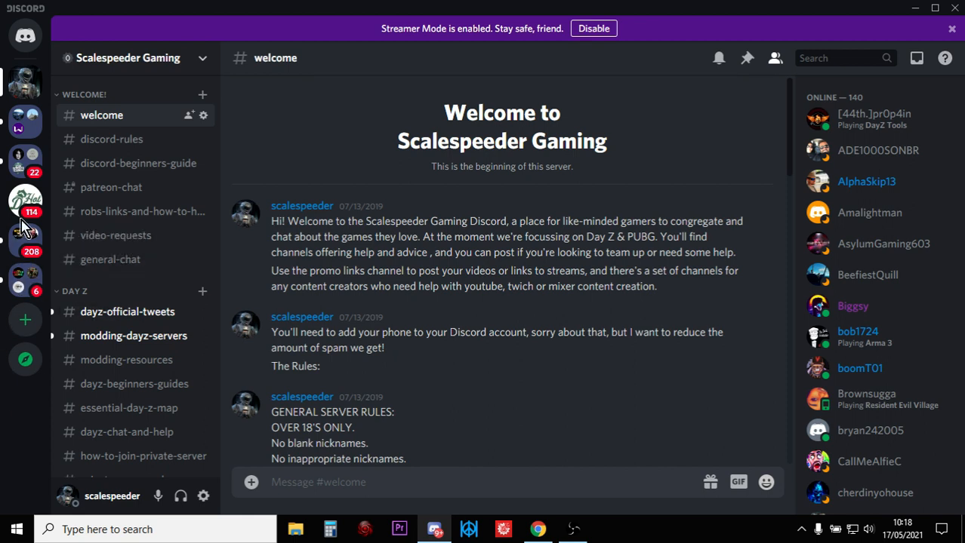
mouse_move(24, 115)
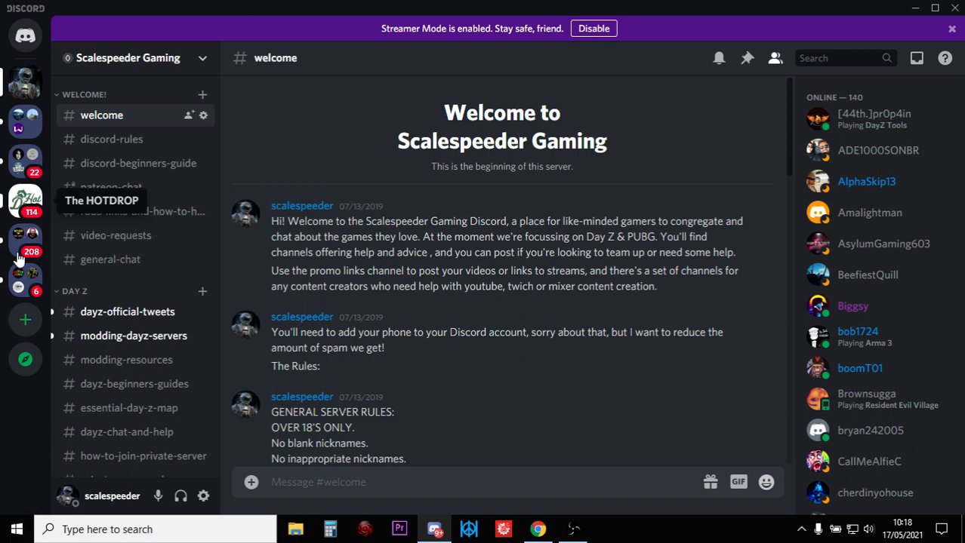
mouse_move(24, 320)
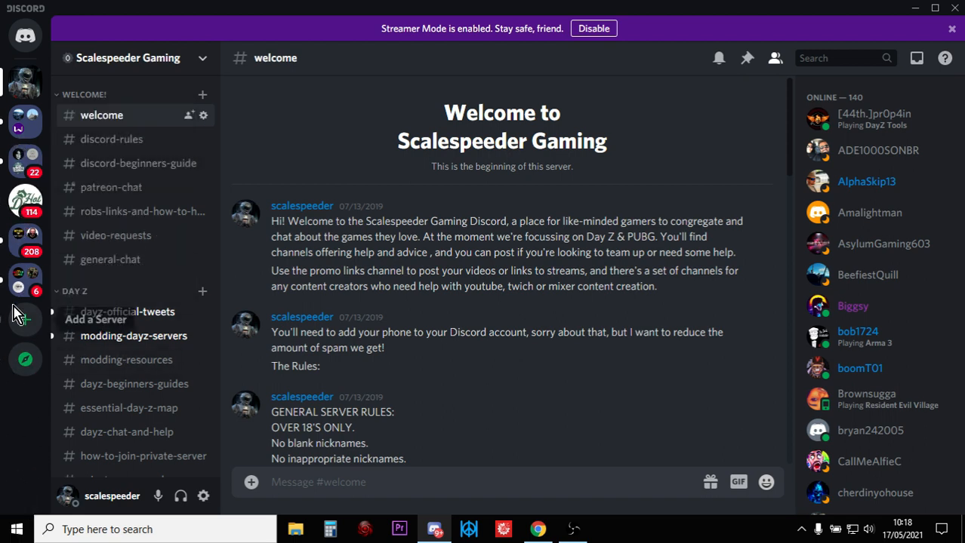
mouse_move(24, 159)
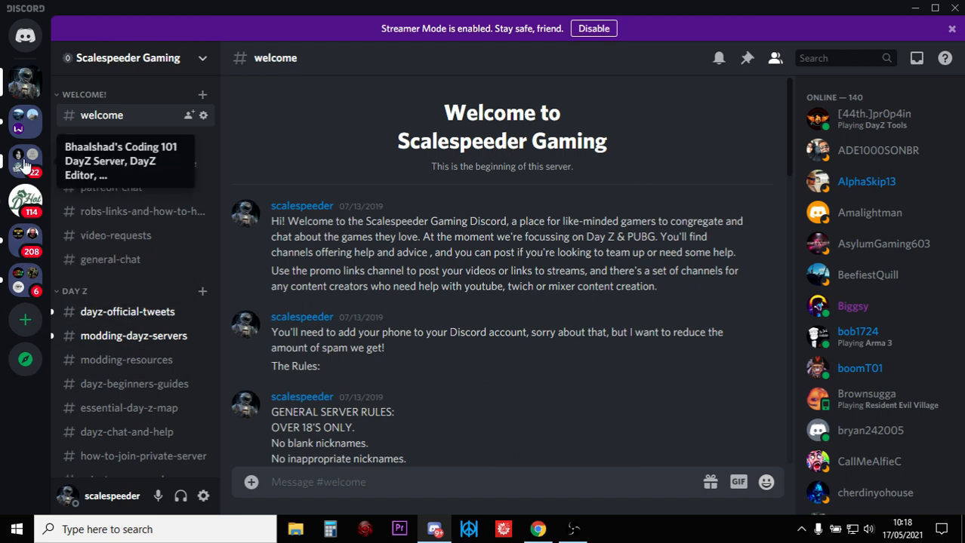
mouse_move(24, 124)
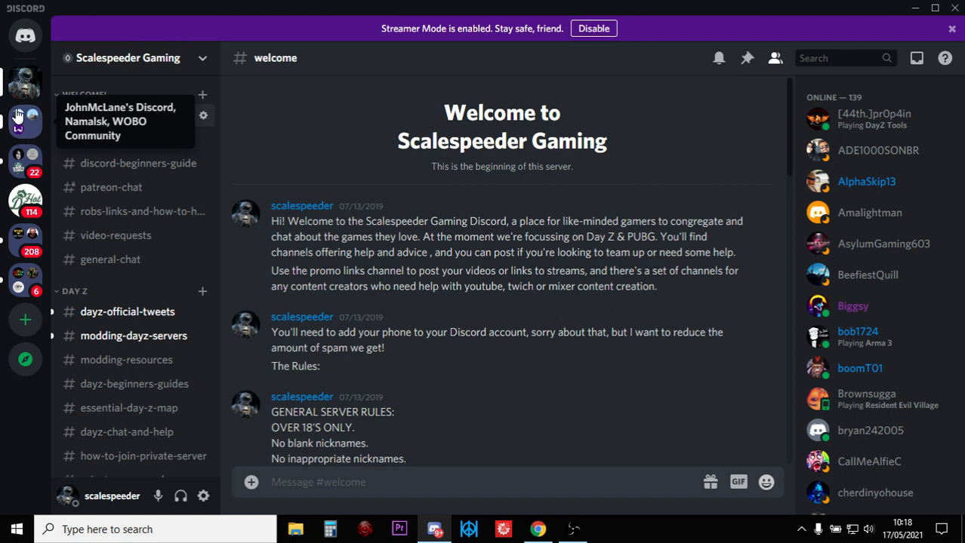
mouse_move(24, 164)
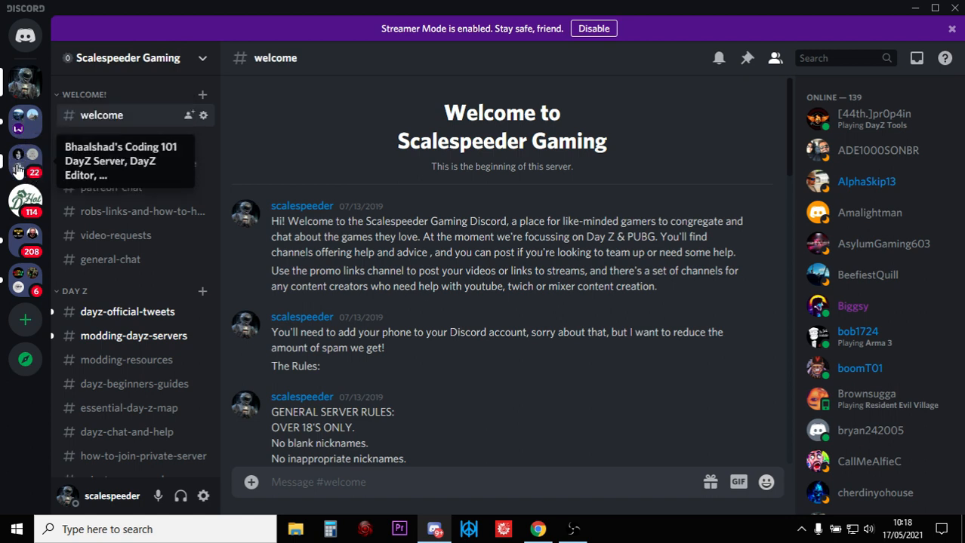
mouse_move(33, 181)
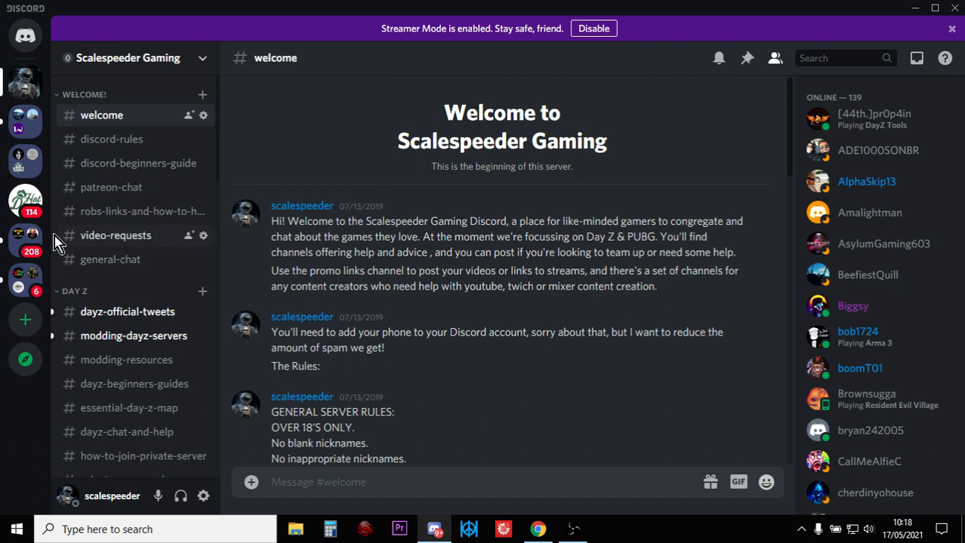
mouse_move(24, 118)
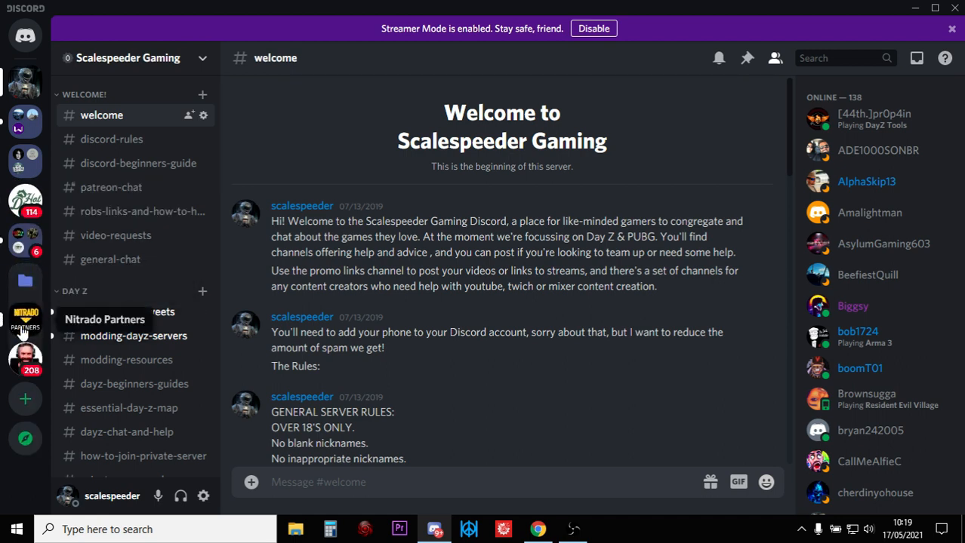
mouse_move(16, 369)
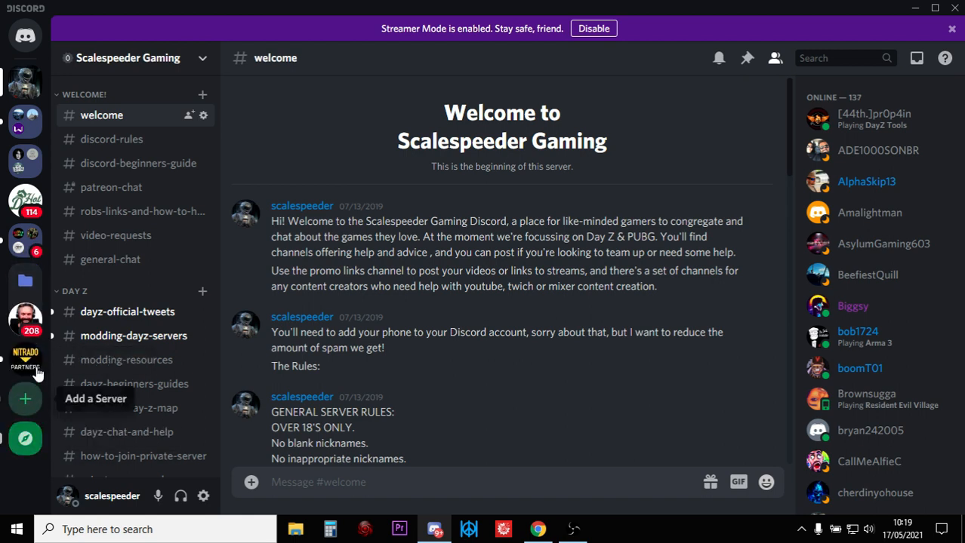
mouse_move(24, 294)
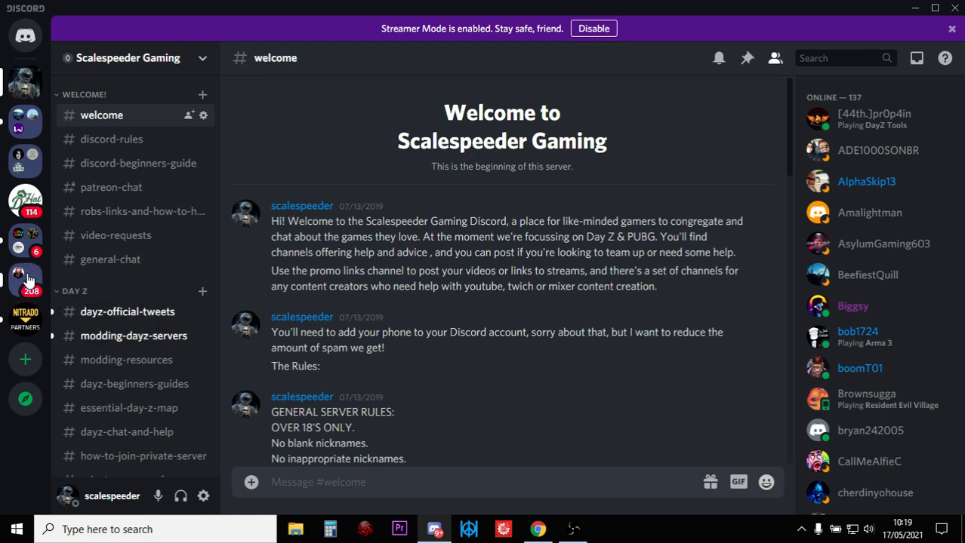
mouse_move(24, 279)
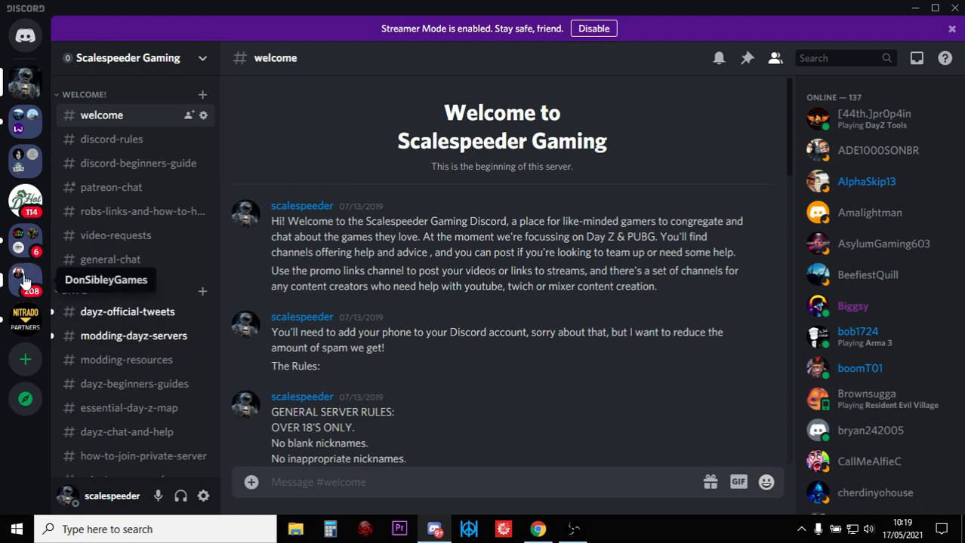
mouse_move(24, 359)
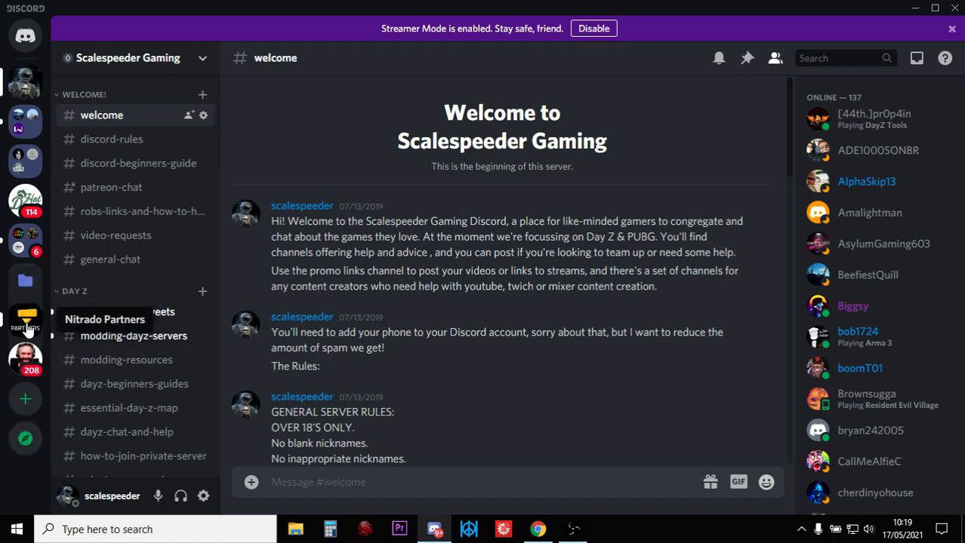
mouse_move(25, 317)
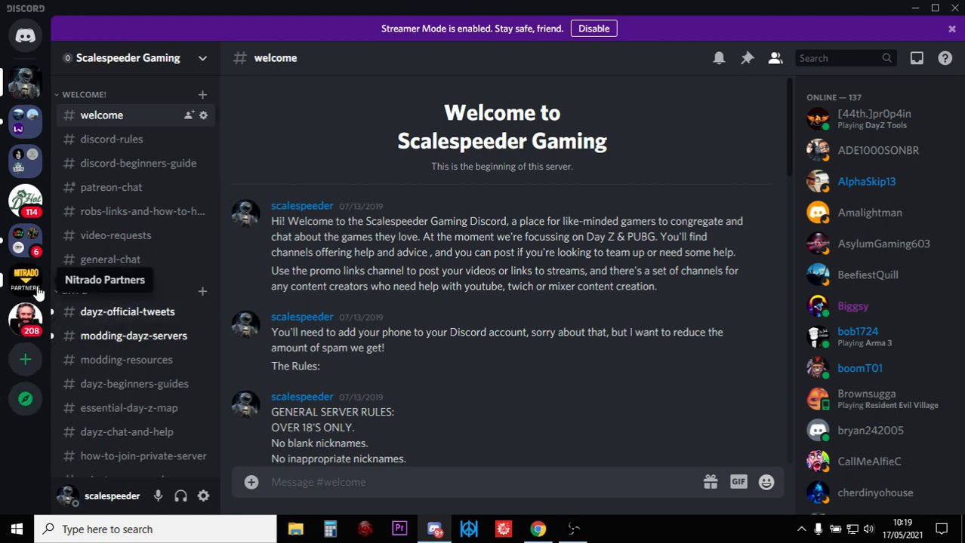
mouse_move(501, 425)
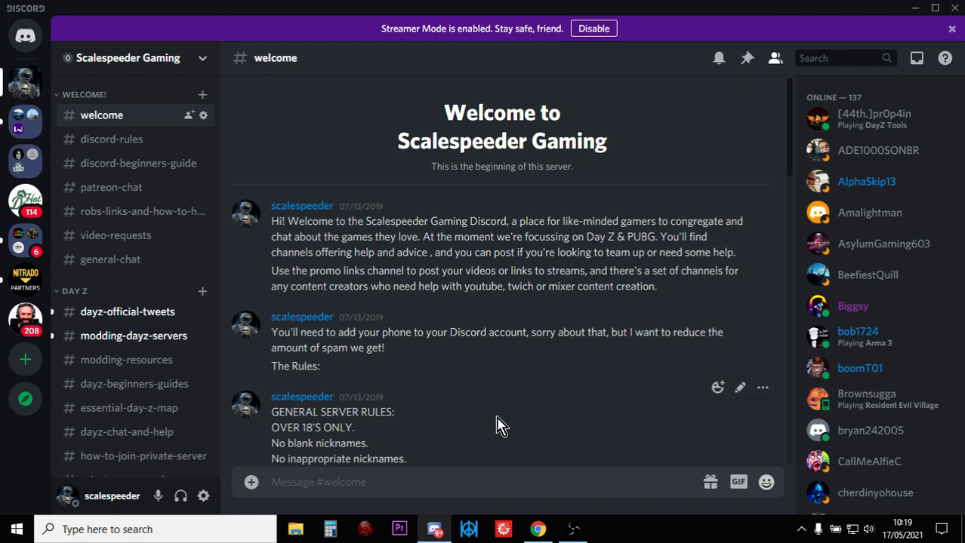
mouse_move(24, 83)
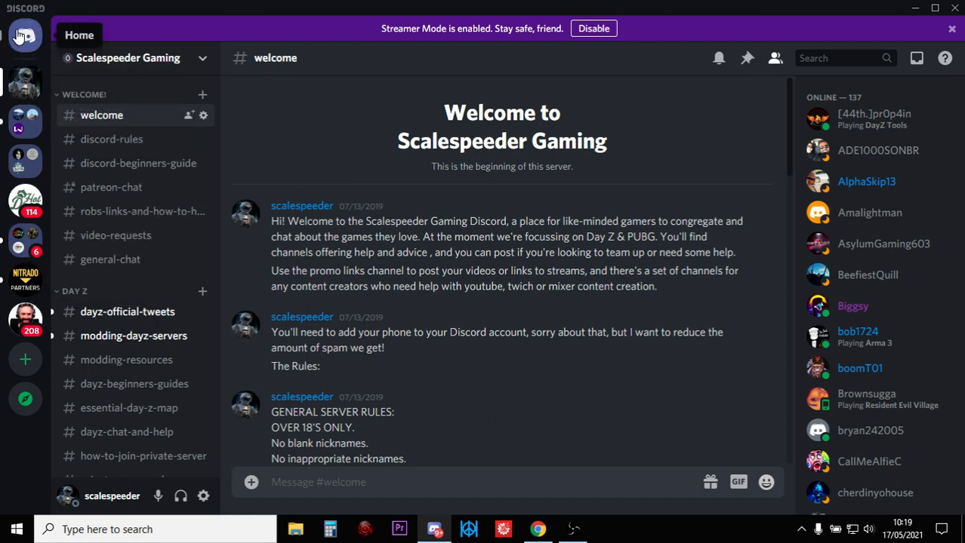
mouse_move(24, 273)
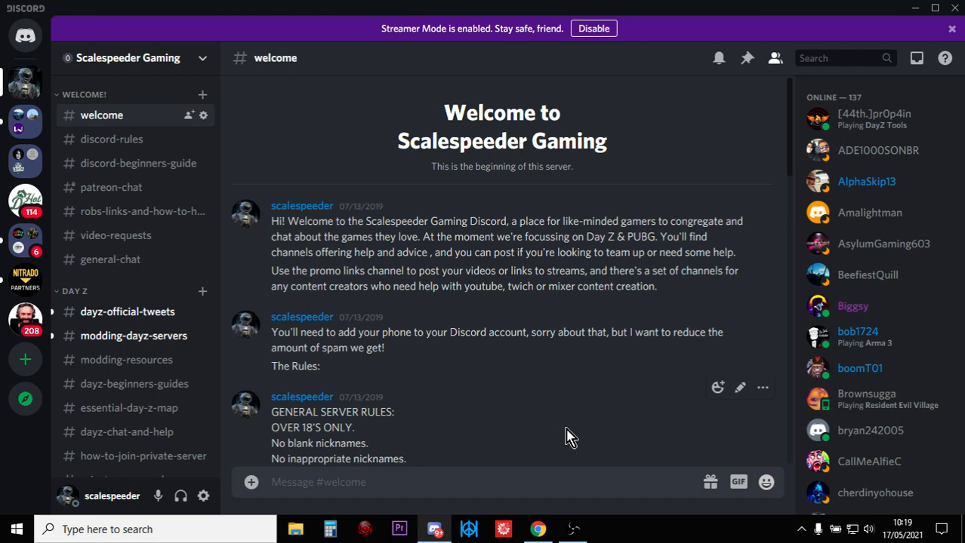
mouse_move(581, 438)
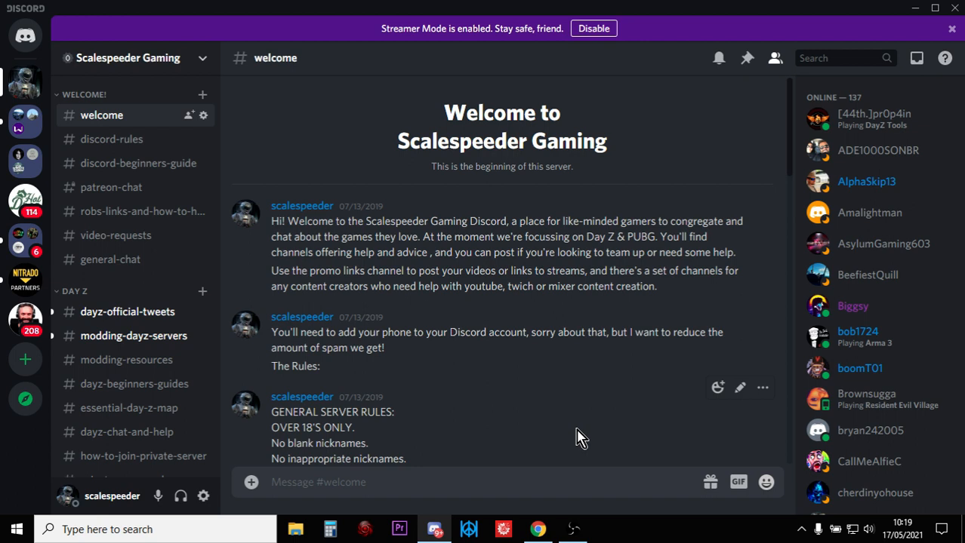